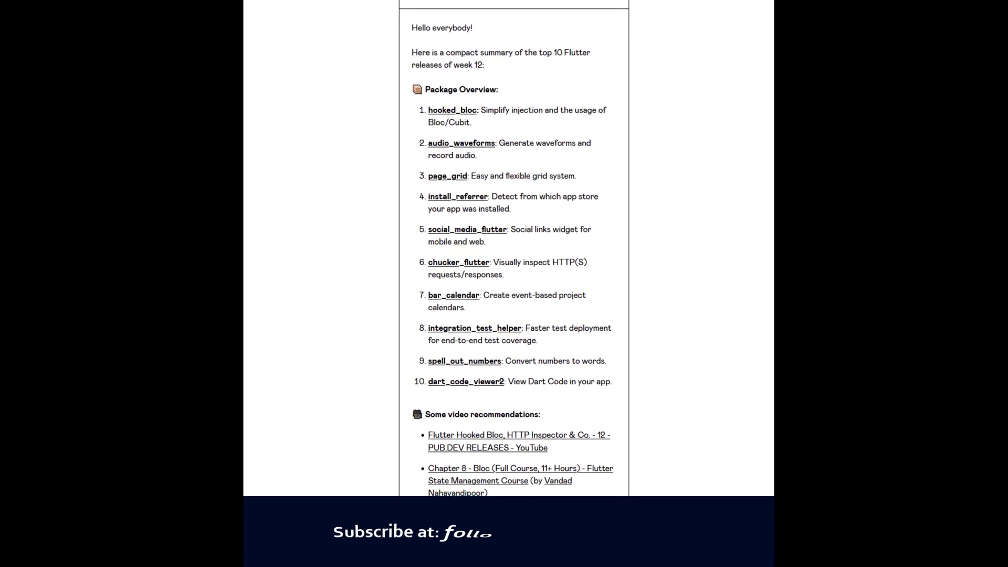
- Scroll down the SyntacOps VIDEOS tab to reveal the grid of weekly Flutter package uploads
{"action": "scroll", "scroll_direction": "down", "scroll_amount": 3}
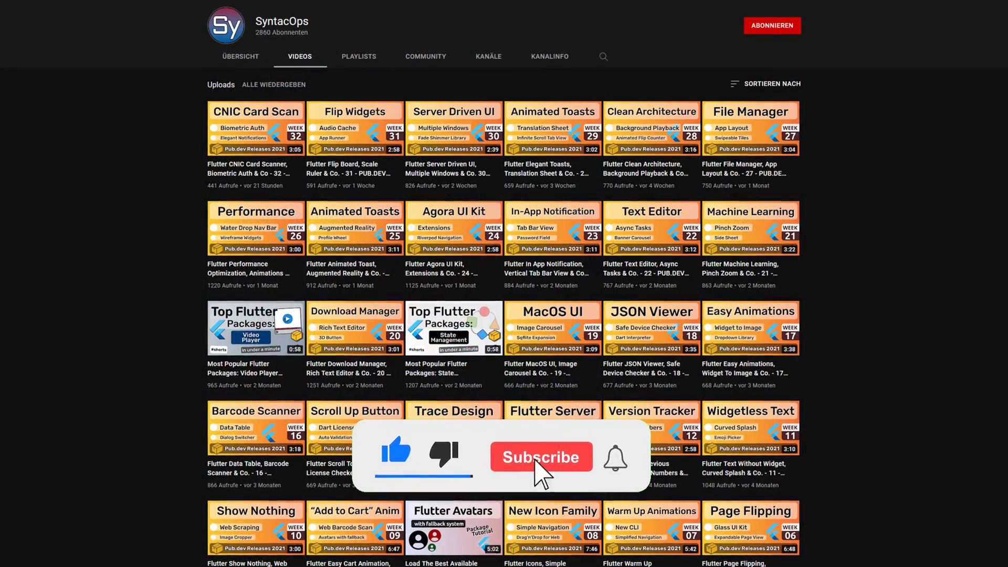
{"action": "left_click", "coordinate": [541, 456]}
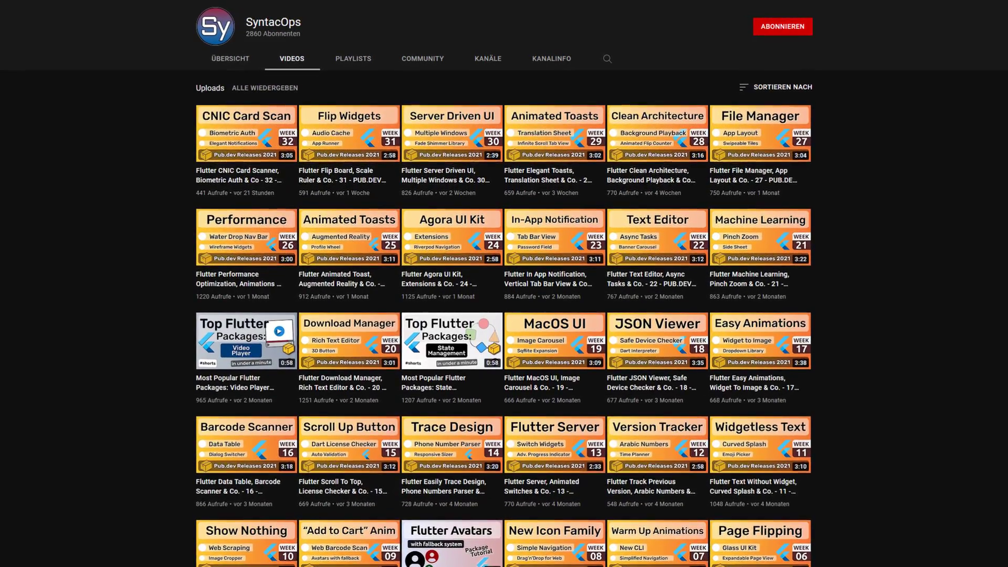
{"action": "scroll", "scroll_direction": "down", "scroll_amount": 3}
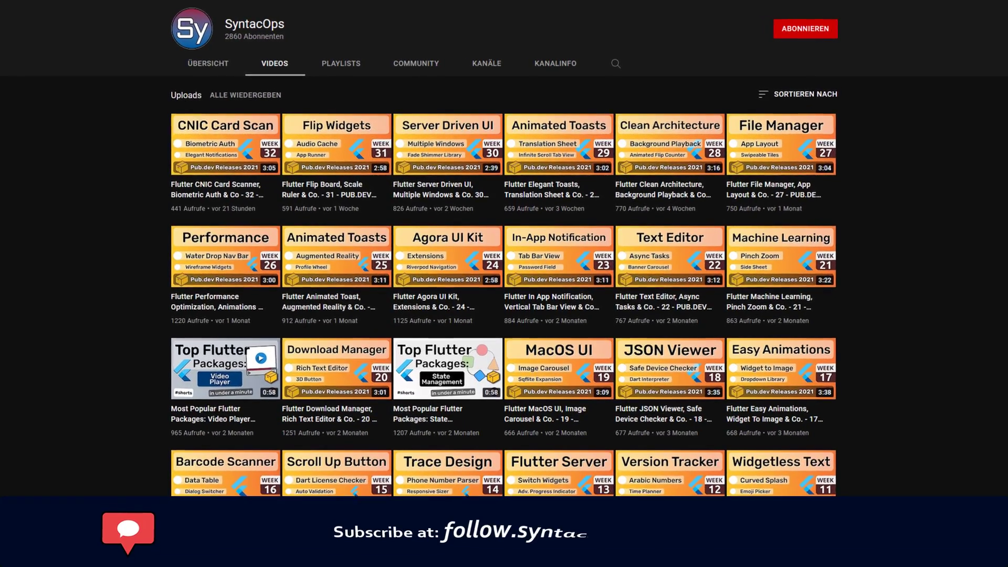
{"action": "scroll", "scroll_direction": "down", "scroll_amount": 3}
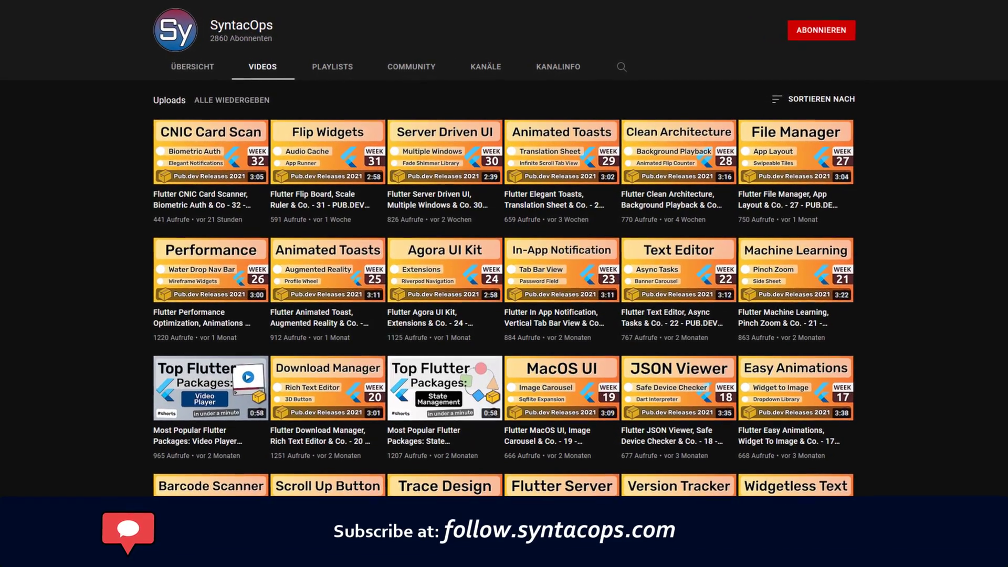
{"action": "scroll", "scroll_direction": "down", "scroll_amount": 3}
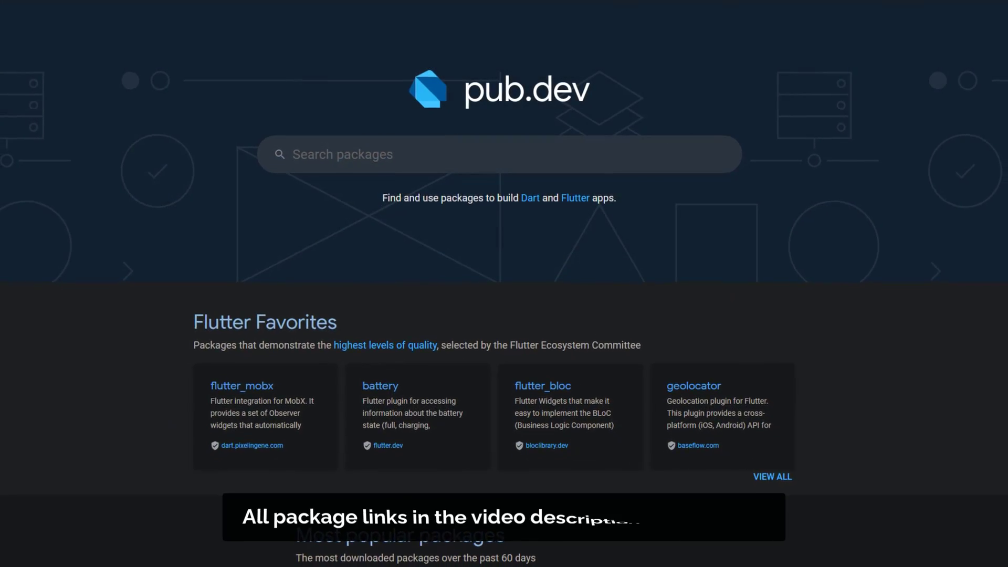
{"action": "scroll", "scroll_direction": "down", "scroll_amount": 3}
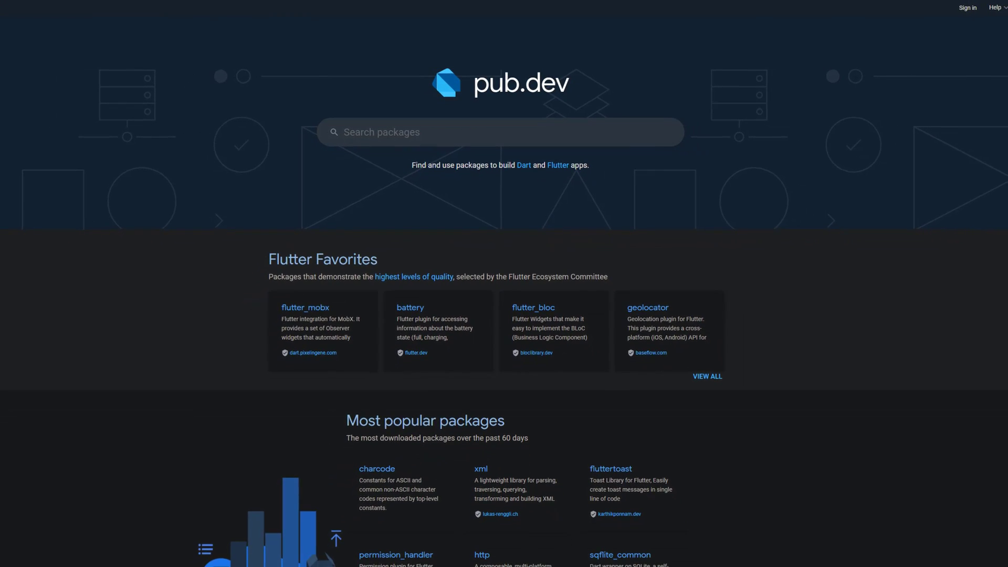
{"action": "scroll", "scroll_direction": "down", "scroll_amount": 3}
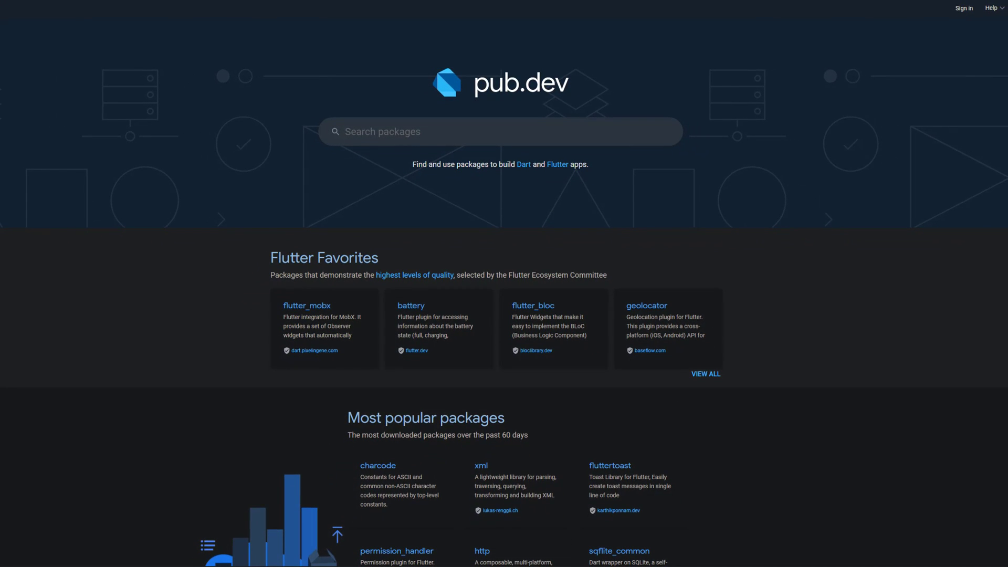